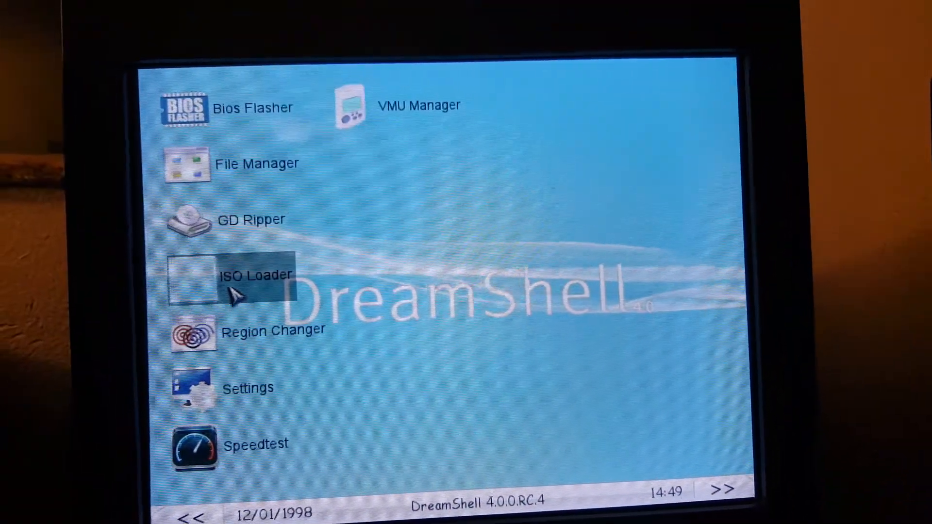
# Select the ISO Loader entry in the DreamShell 4.0 main menu
pyautogui.click(256, 282)
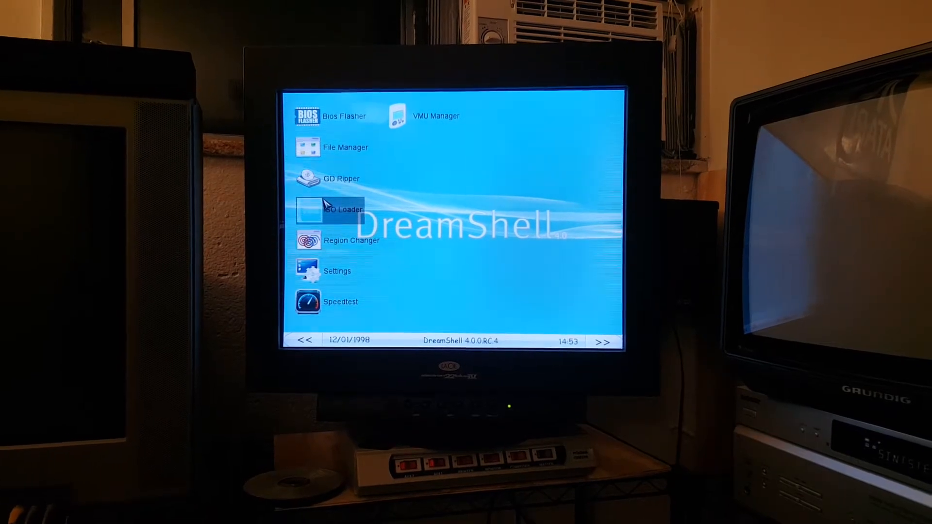
# Reopen the ISO Loader to launch the AeroWings 2 disc image
pyautogui.click(341, 210)
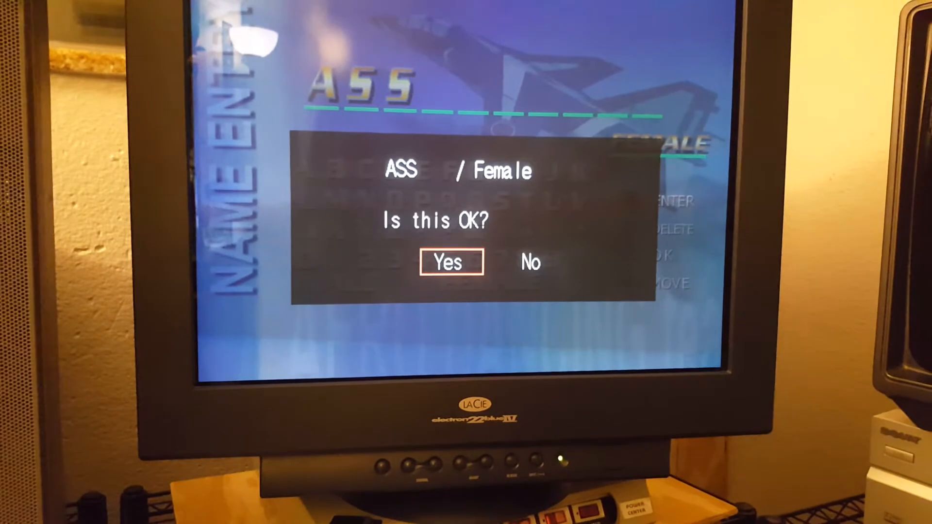
# Confirm pilot ASS (Female) and choose Blue Impulse Mission in Mode Select
pyautogui.click(450, 262)
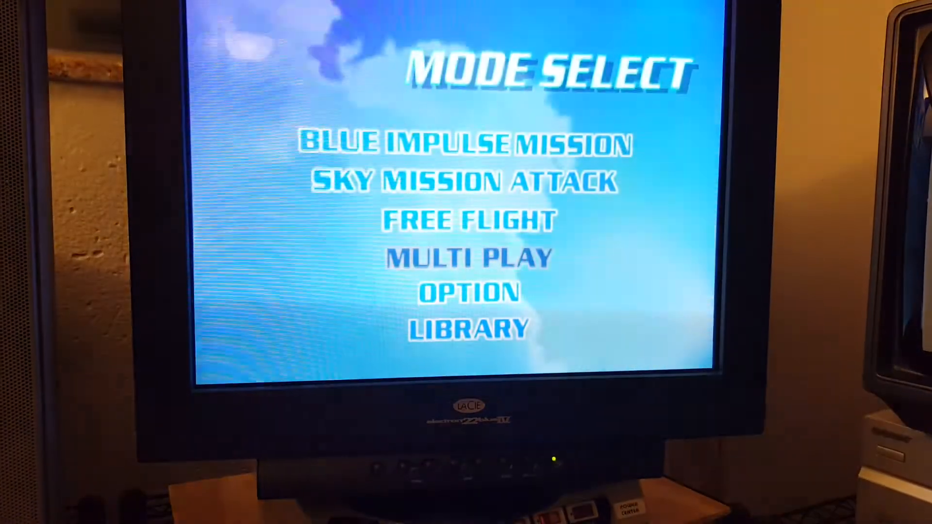
pyautogui.click(465, 143)
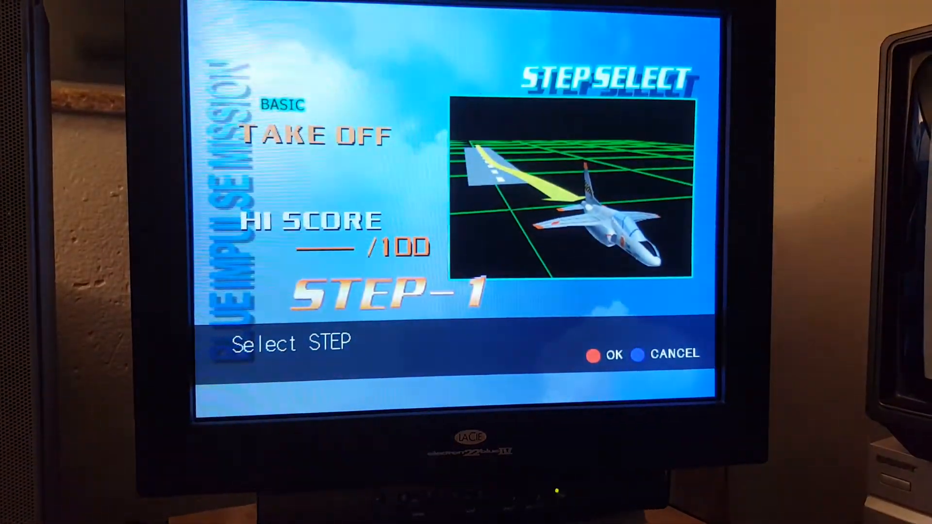